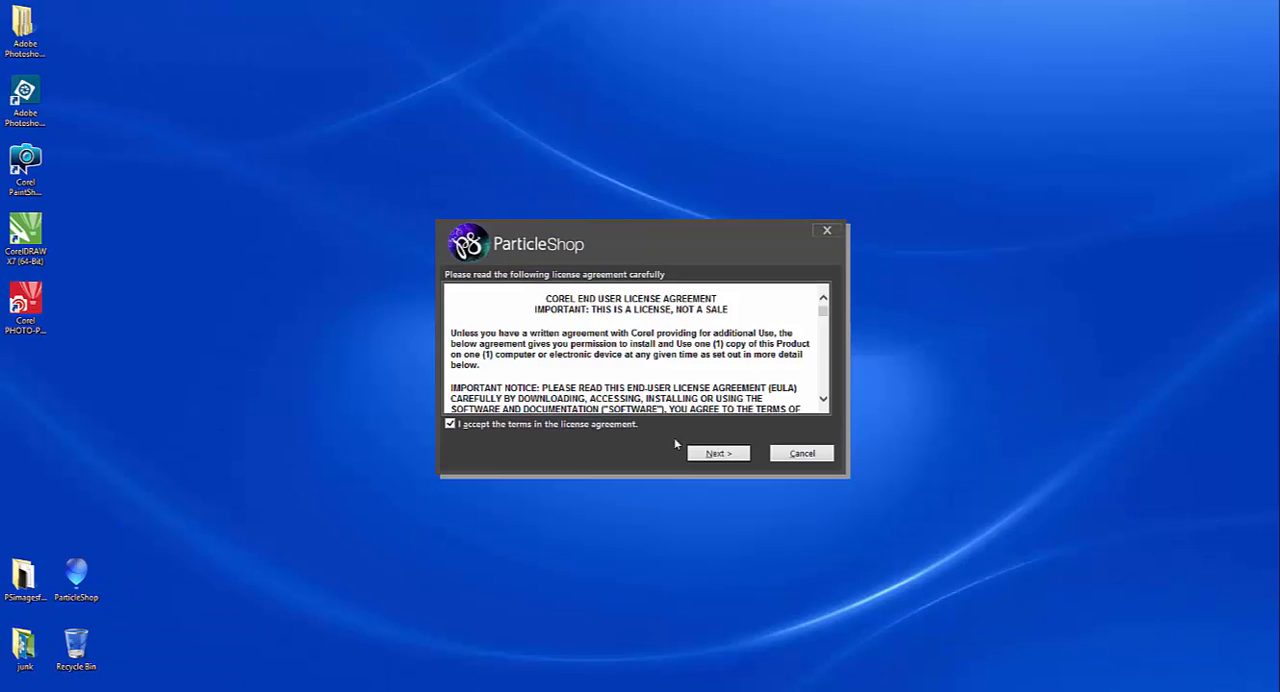
- Accept the license, enter the serial number, and reach the host-application and folder choices
{"action": "left_click", "coordinate": [718, 452]}
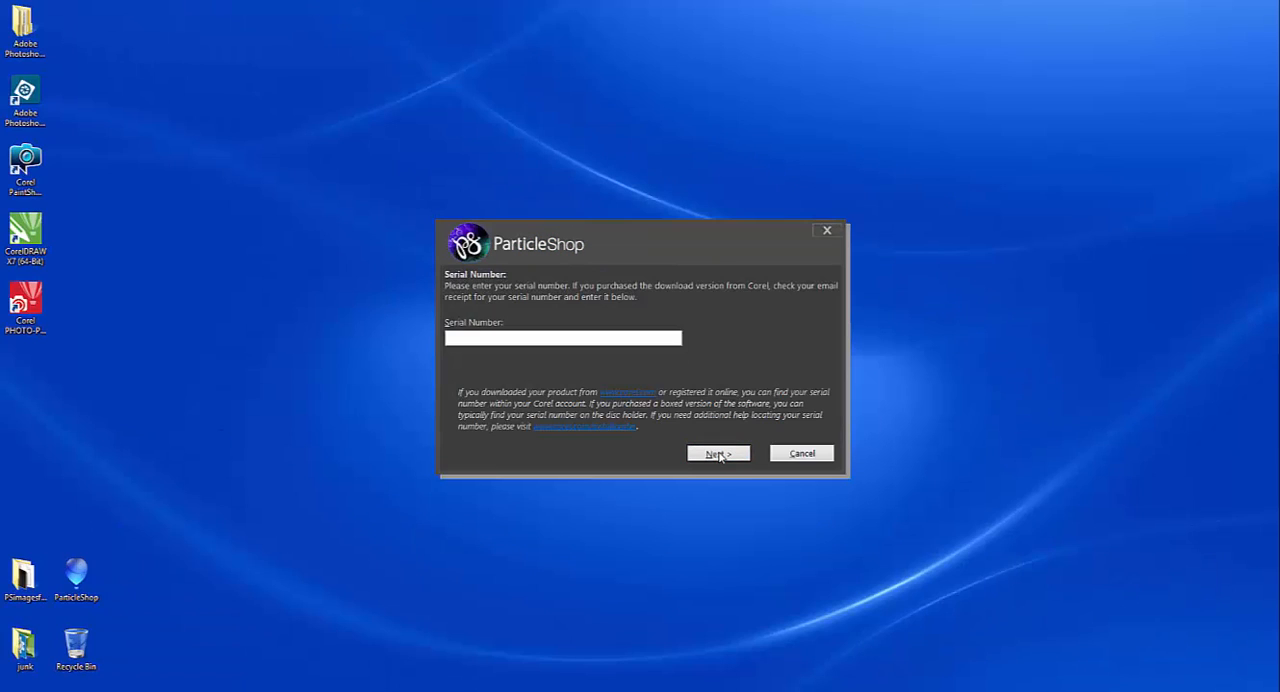
{"action": "left_click", "coordinate": [562, 338]}
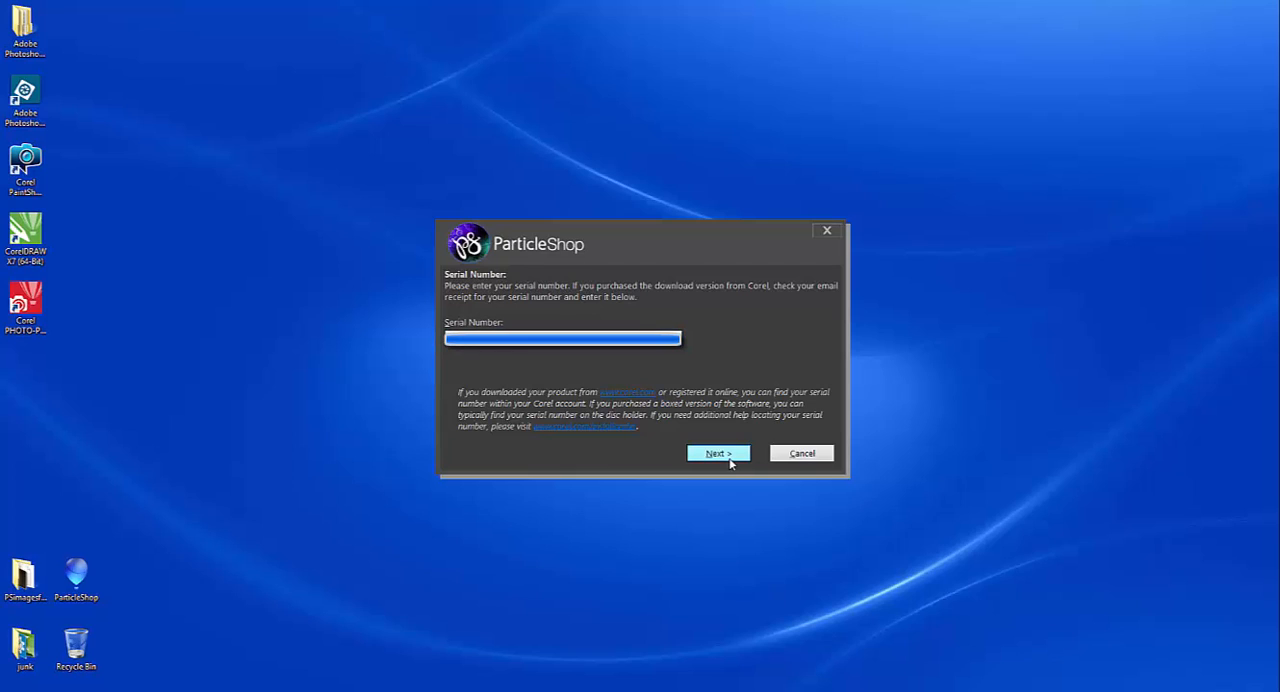
{"action": "left_click", "coordinate": [718, 453]}
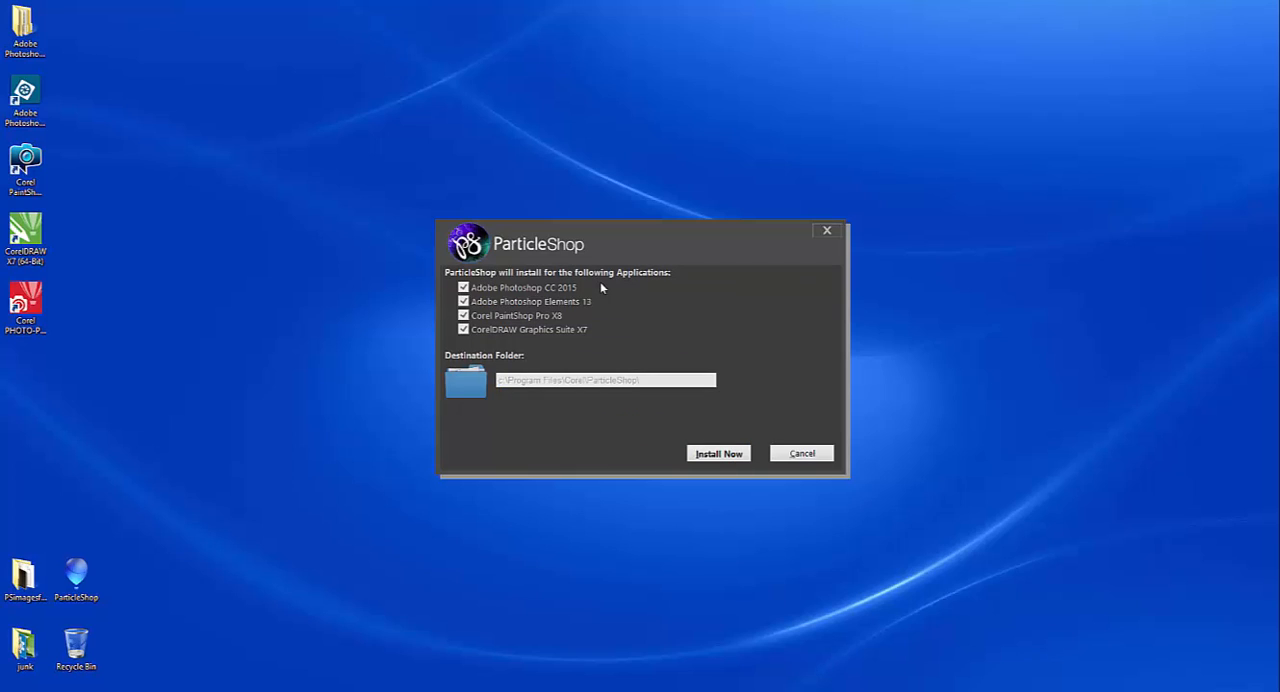
{"action": "mouse_move", "coordinate": [606, 292]}
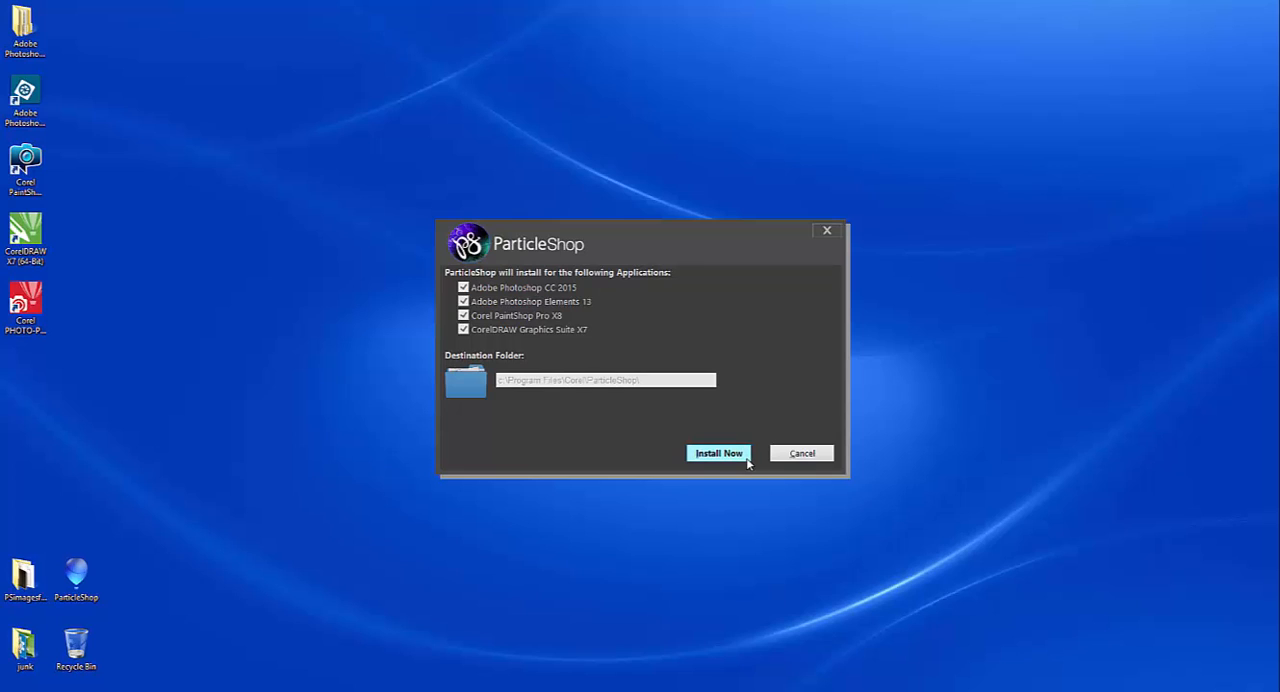
- Install ParticleShop for all four host applications, exit setup, and open PaintShop Pro X8's Effects menu
{"action": "left_click", "coordinate": [718, 453]}
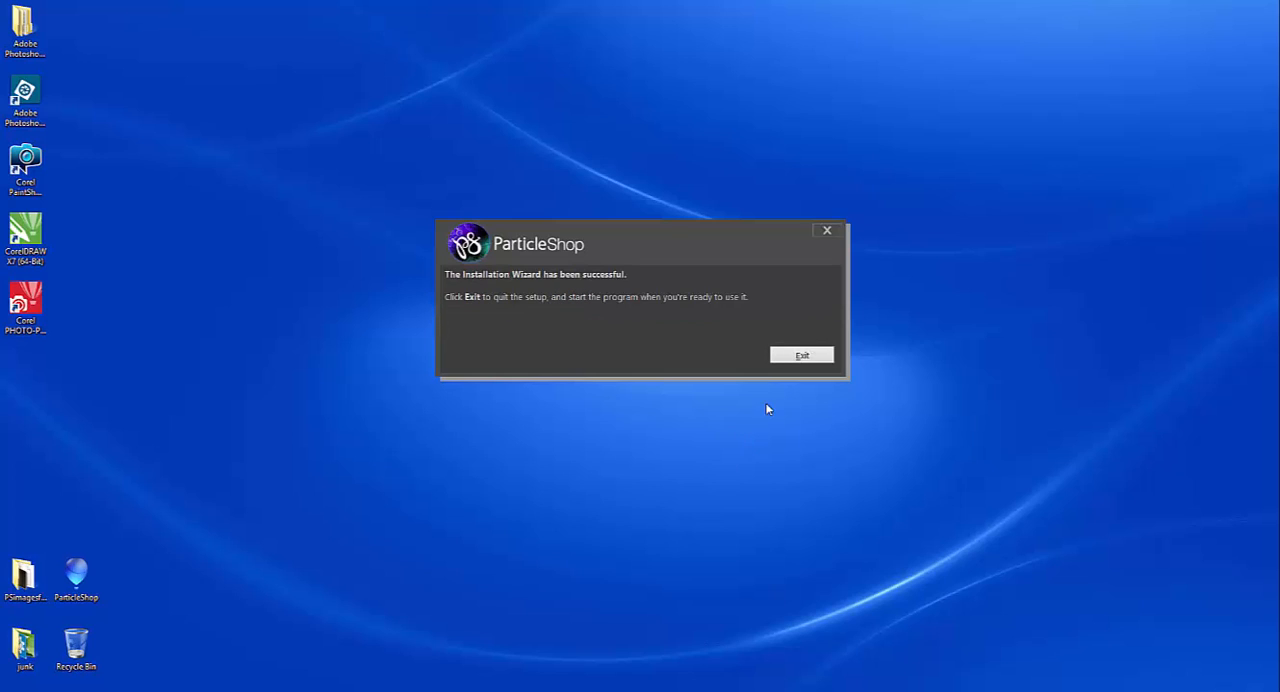
{"action": "left_click", "coordinate": [801, 355]}
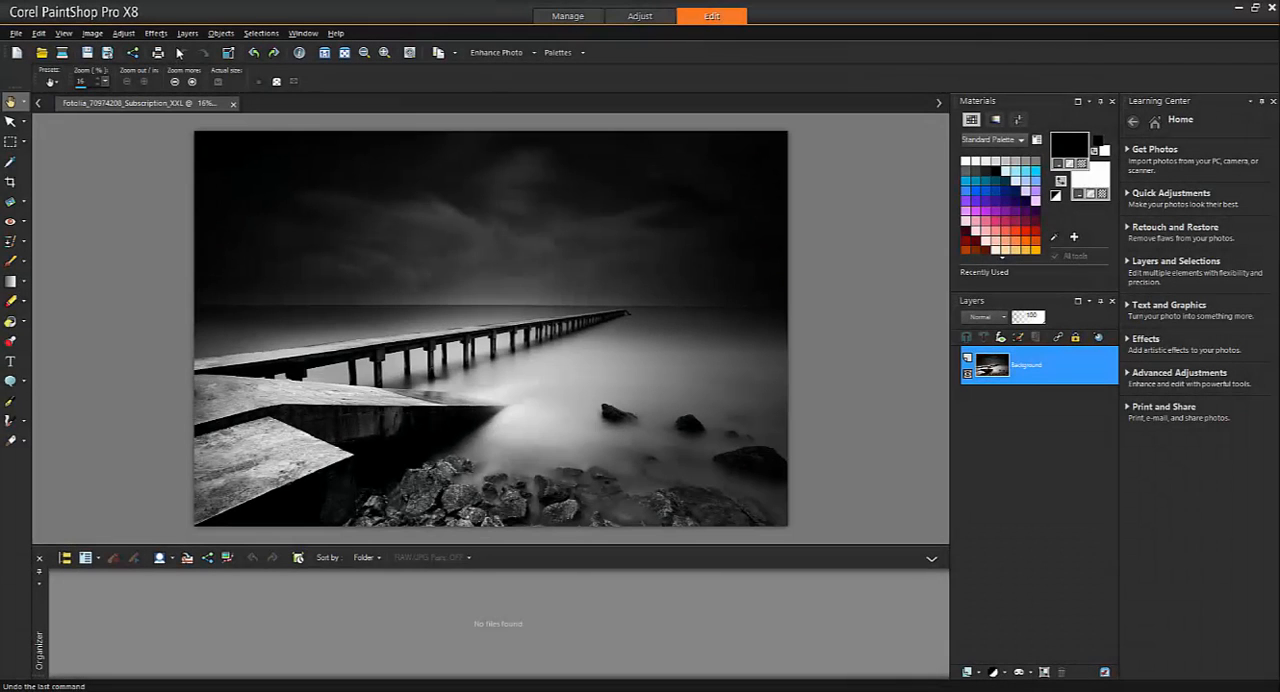
{"action": "left_click", "coordinate": [162, 31]}
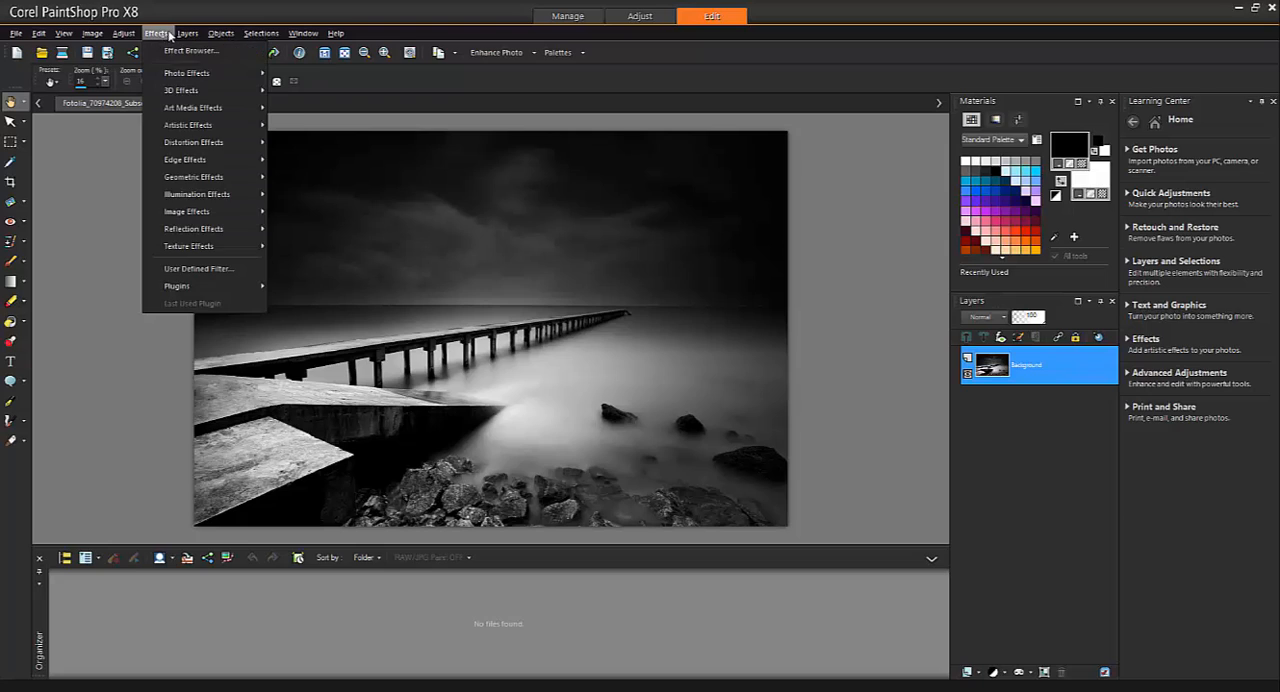